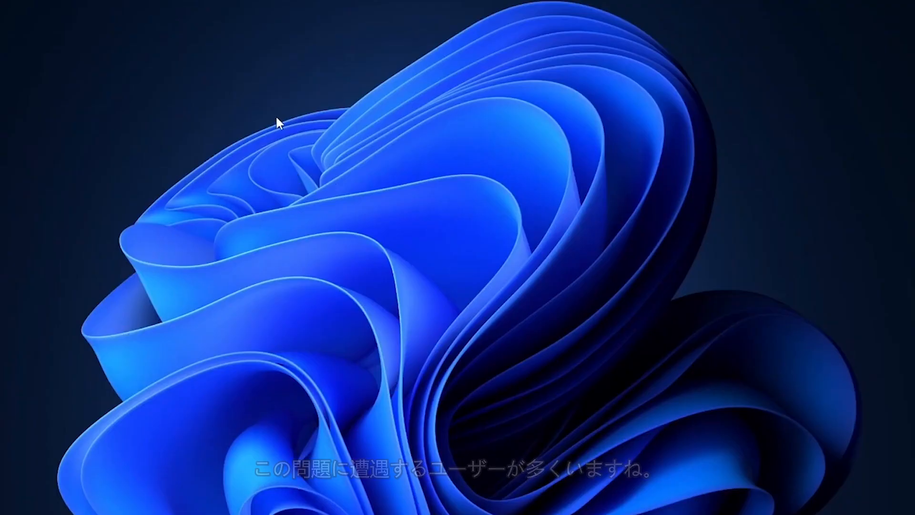
# Permanently delete the video file from the Recycle Bin and confirm.
pyautogui.rightClick(281, 125)
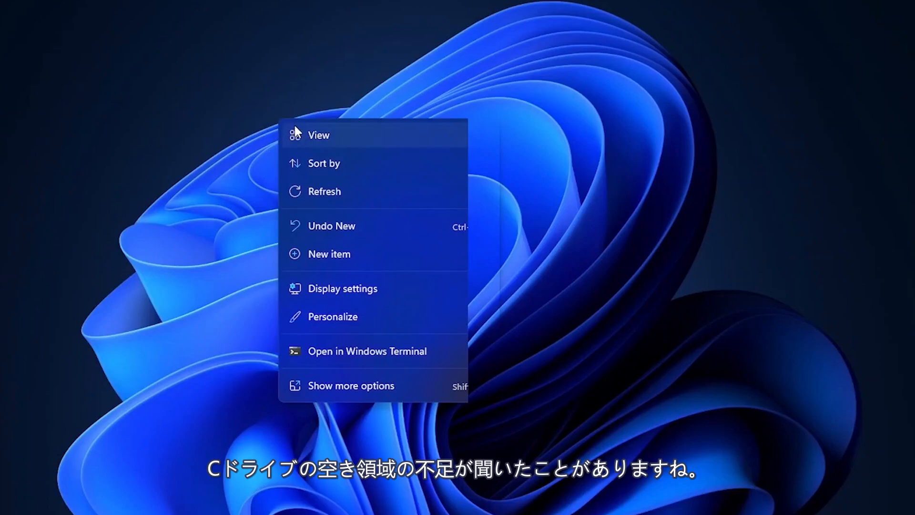
pyautogui.click(649, 272)
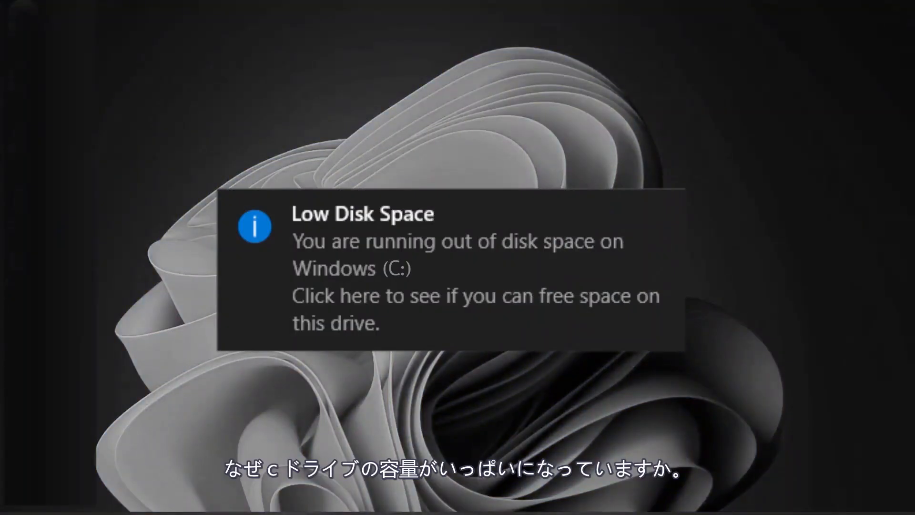
pyautogui.rightClick(206, 135)
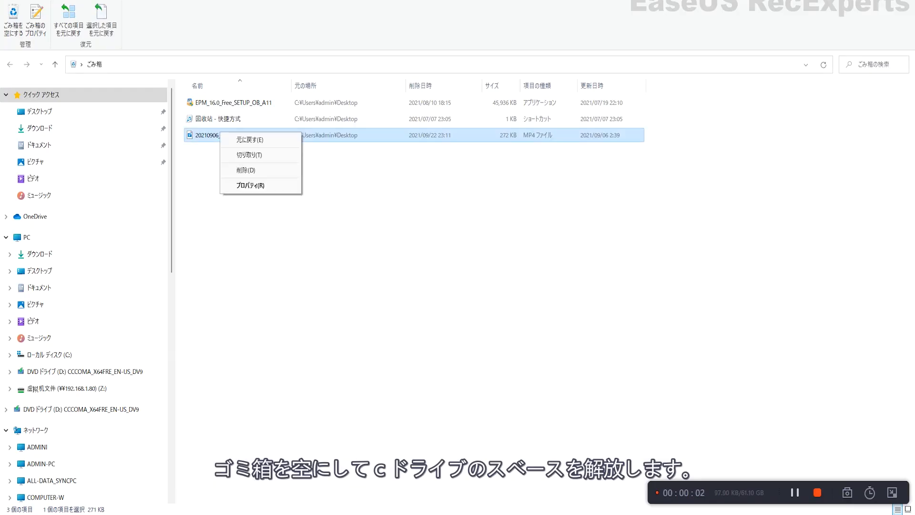
pyautogui.click(247, 170)
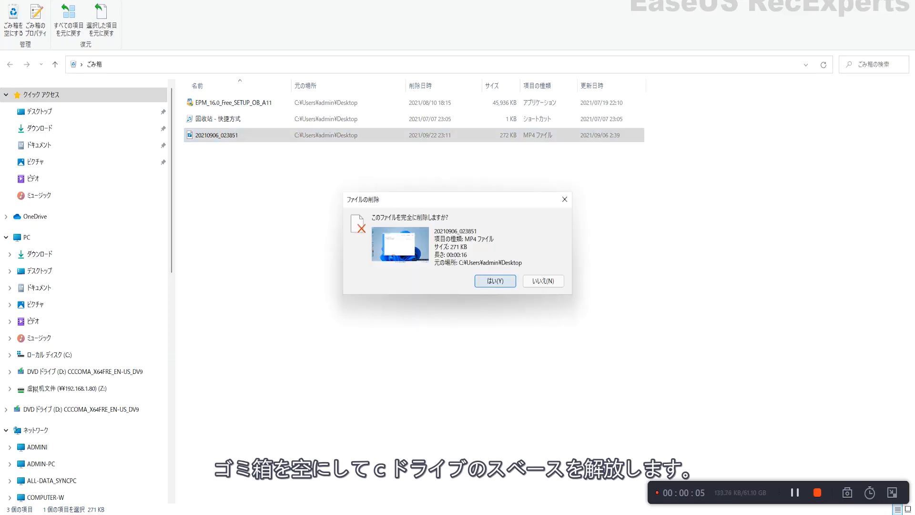
pyautogui.click(495, 280)
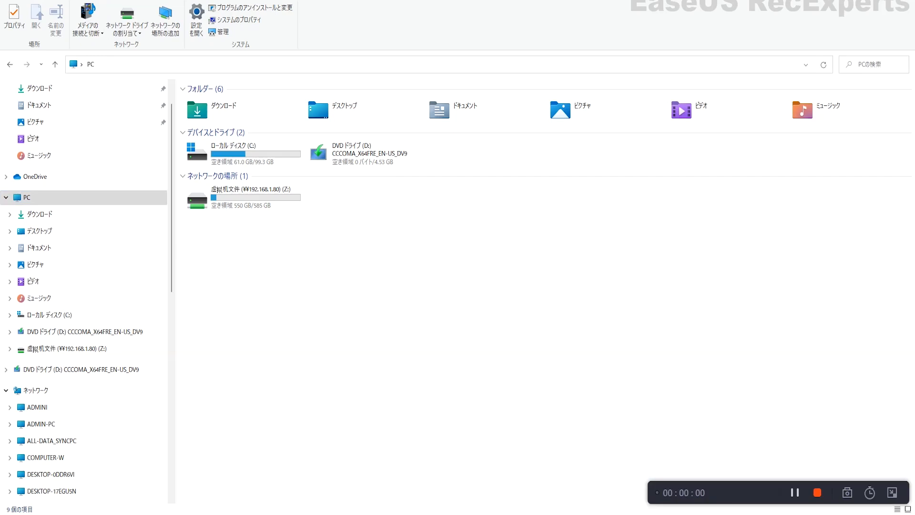
# Run Disk Cleanup on Local Disk (C:) and confirm deleting the selected files.
pyautogui.rightClick(233, 149)
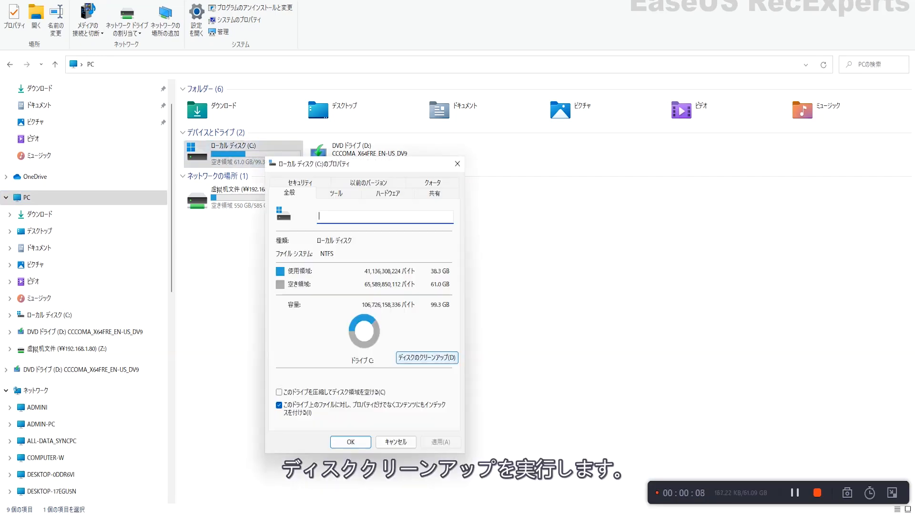
pyautogui.click(425, 357)
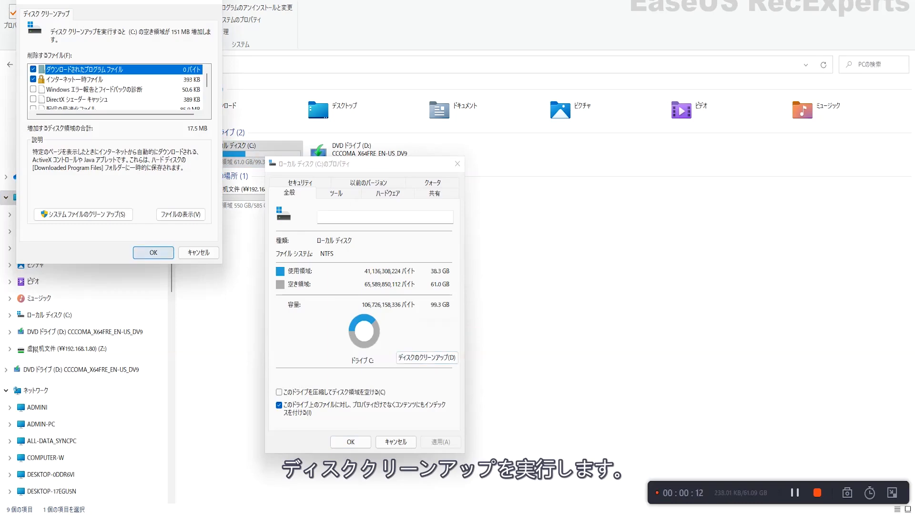
pyautogui.click(153, 252)
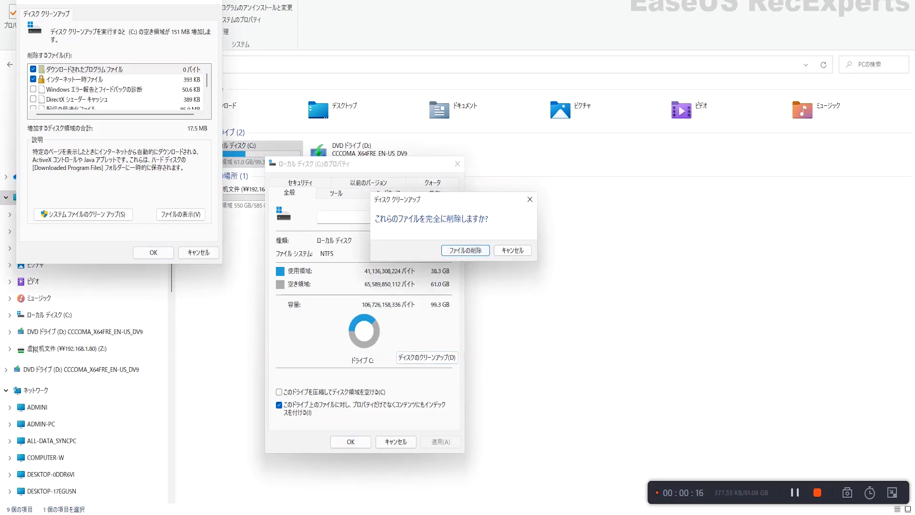
pyautogui.click(466, 249)
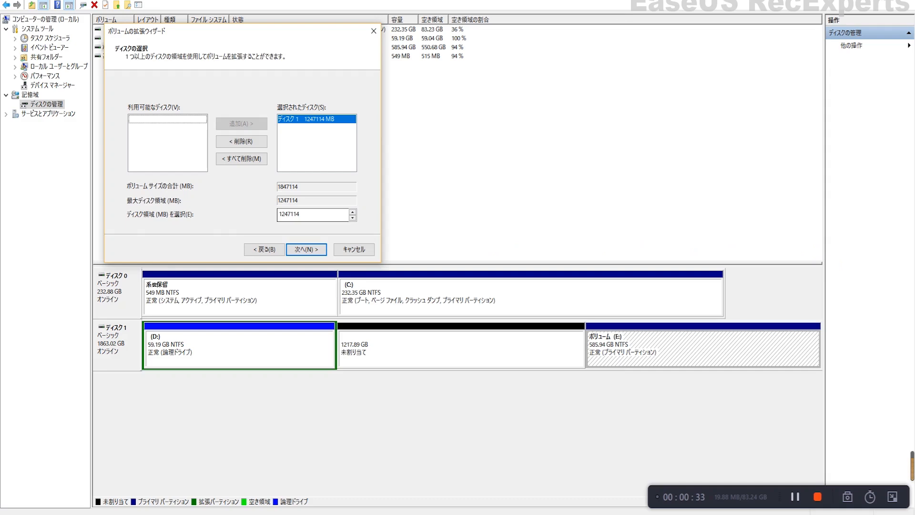
# Open Computer Management from this PC's Manage action.
pyautogui.click(461, 346)
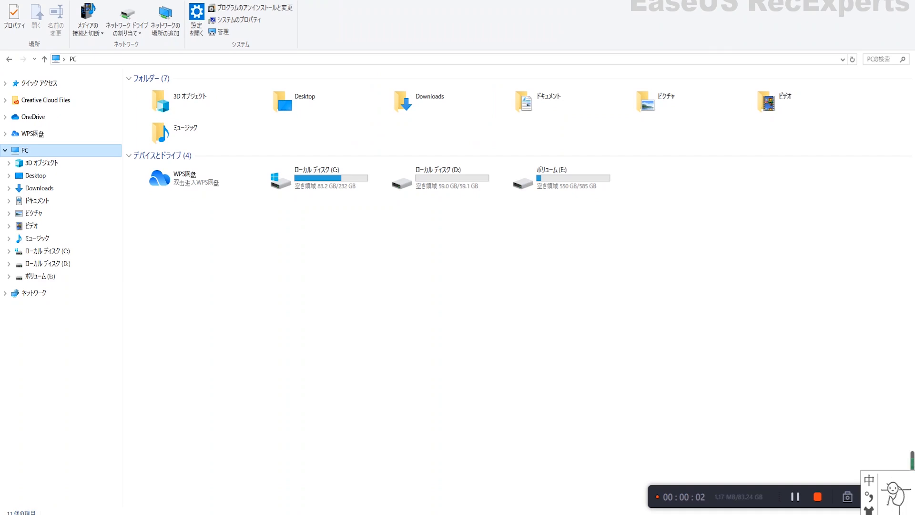
pyautogui.rightClick(25, 149)
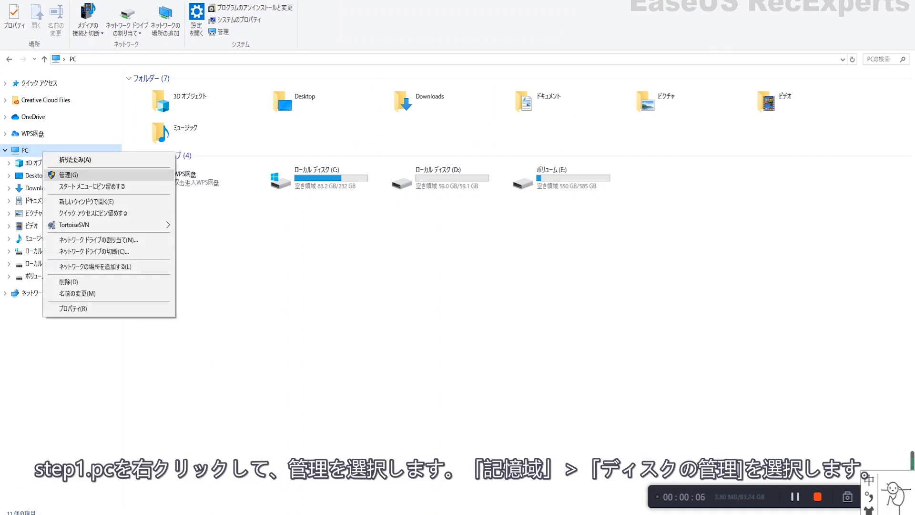
pyautogui.click(68, 175)
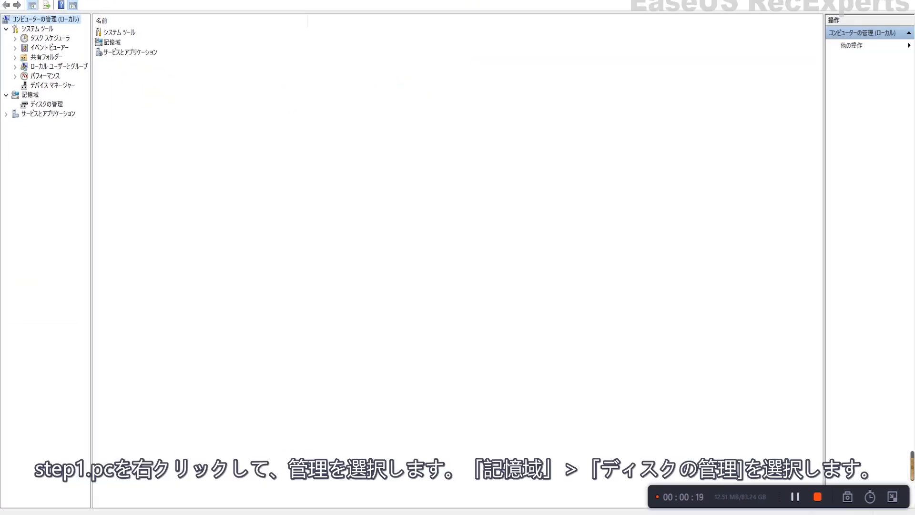
# Start the Extend Volume wizard on volume E with 500 MB to add and continue.
pyautogui.rightClick(44, 103)
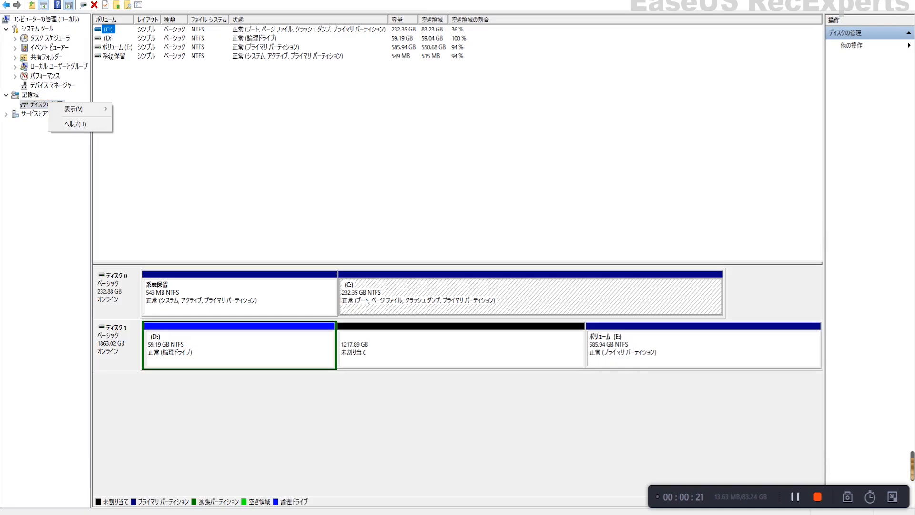
pyautogui.rightClick(701, 347)
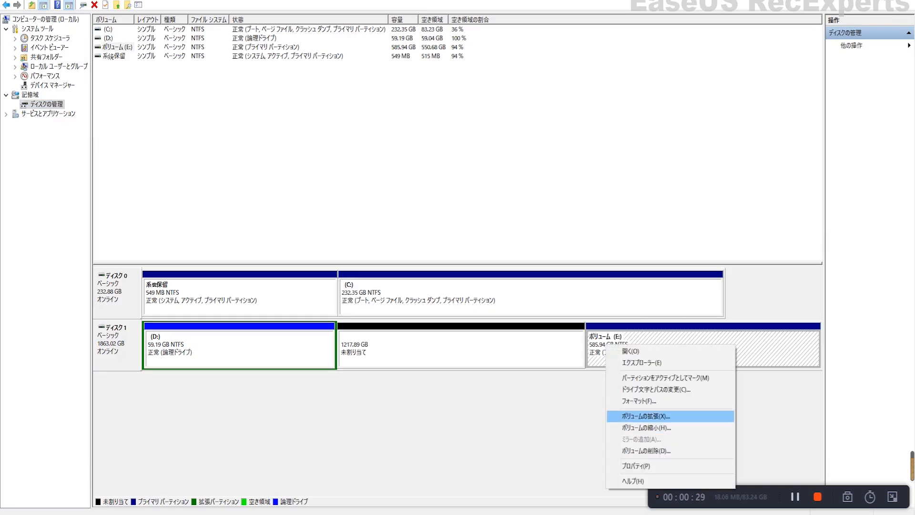
pyautogui.click(642, 416)
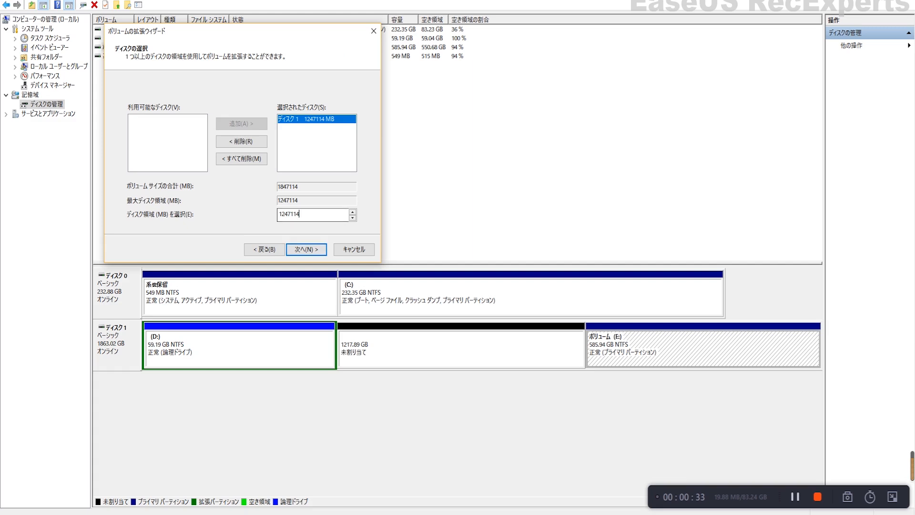
pyautogui.tripleClick(313, 215)
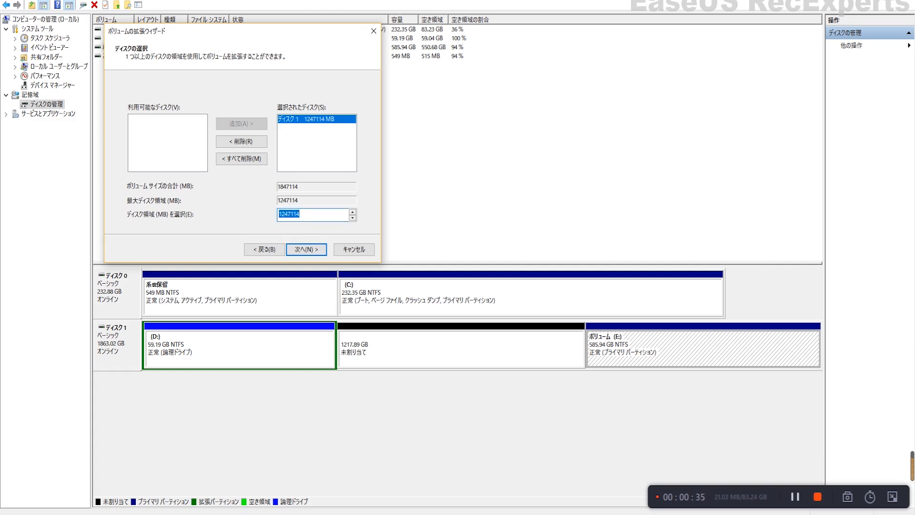
pyautogui.write('5')
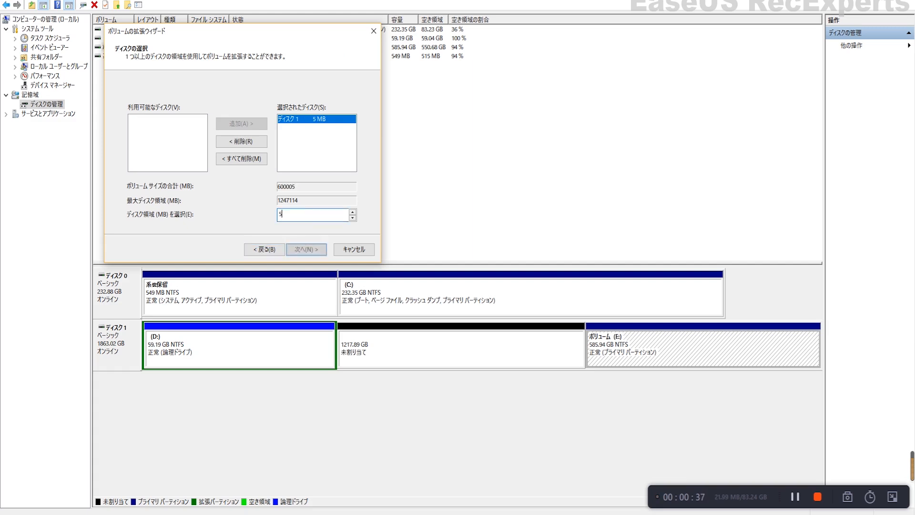
pyautogui.write('00')
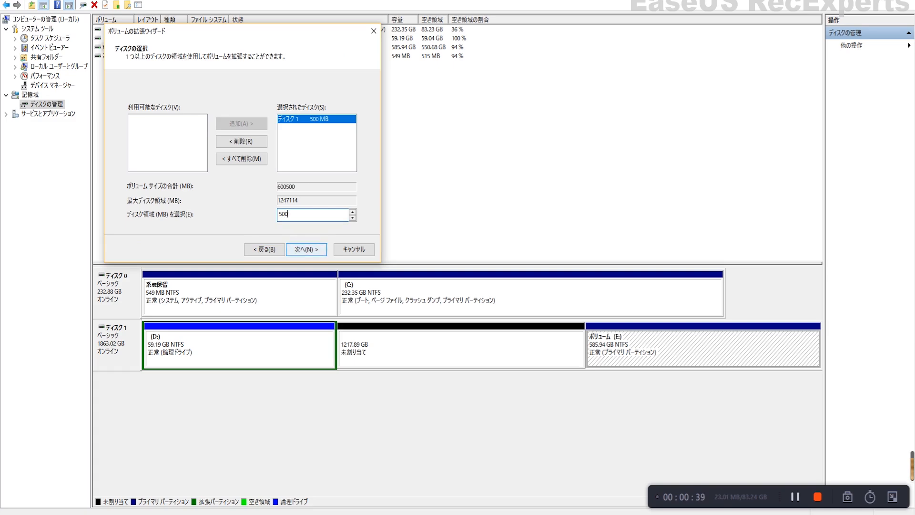
pyautogui.click(306, 248)
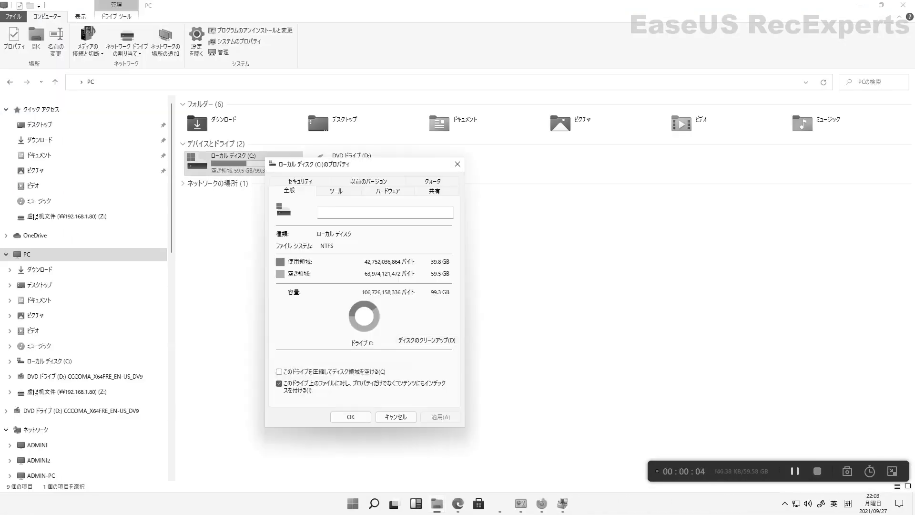
# Close the Local Disk (C:) properties after reviewing its free space.
pyautogui.click(425, 341)
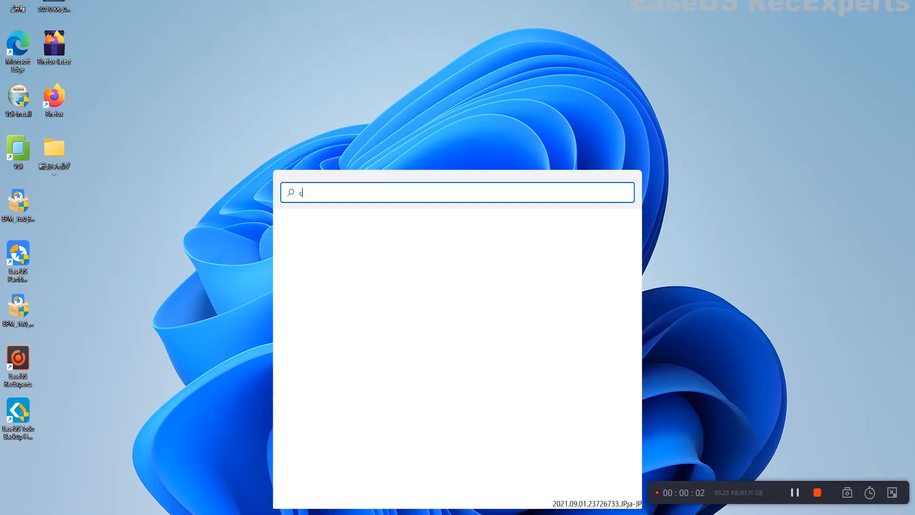
# Search for cmd and run Command Prompt as administrator.
pyautogui.write('md')
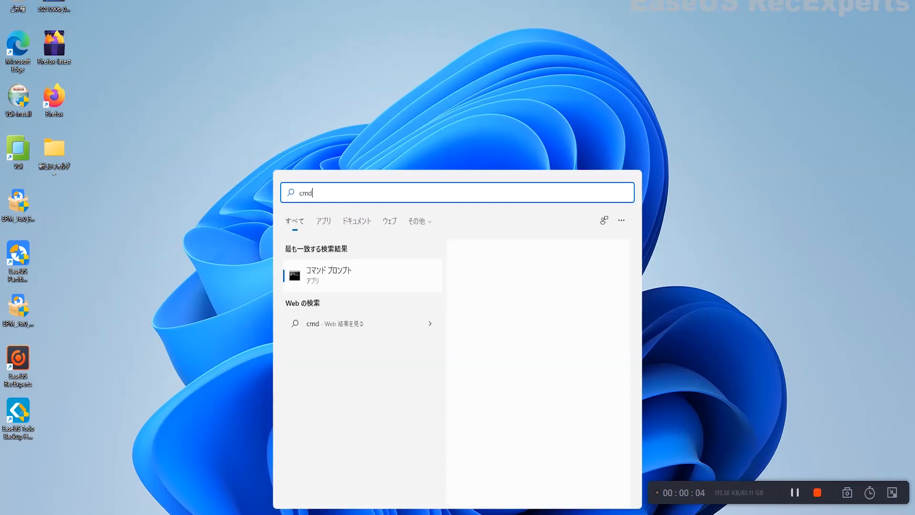
pyautogui.rightClick(329, 275)
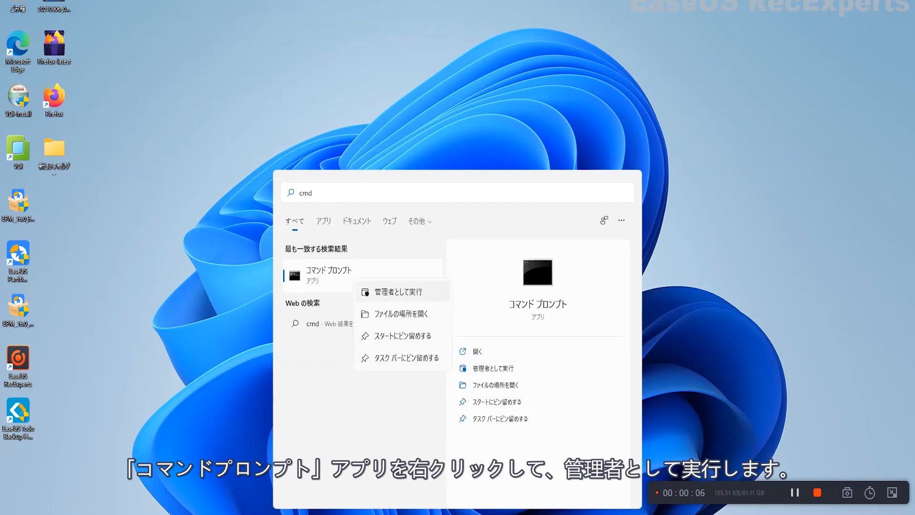
pyautogui.click(397, 292)
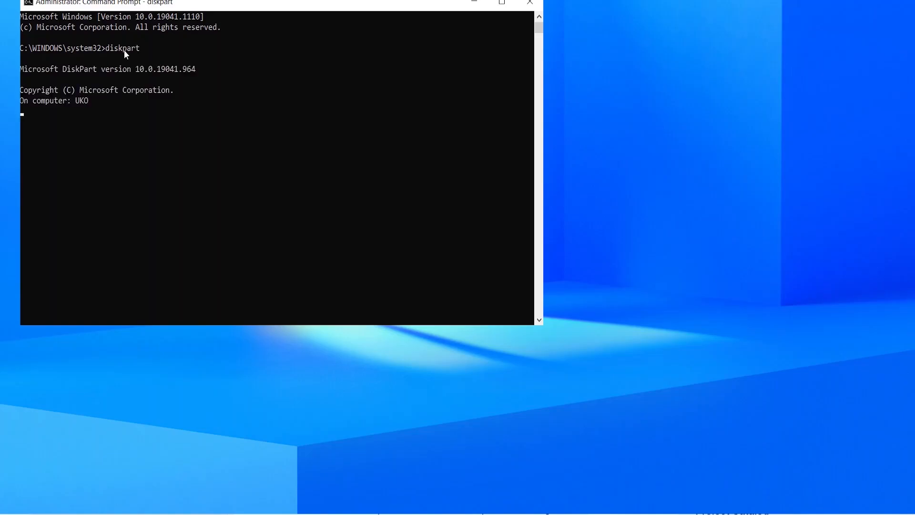
# Run 'list volume' in diskpart and begin entering the extend command.
pyautogui.write('list volume')
pyautogui.write('select volume d')
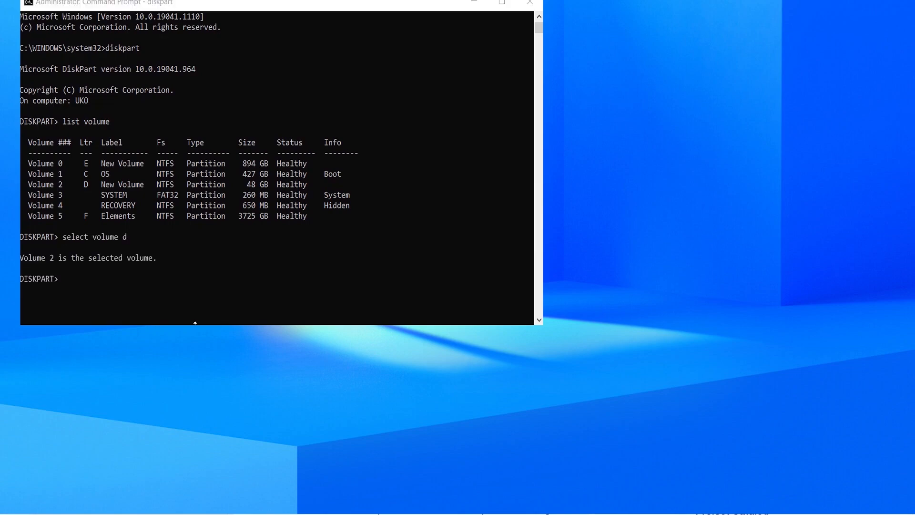
pyautogui.write('exte')
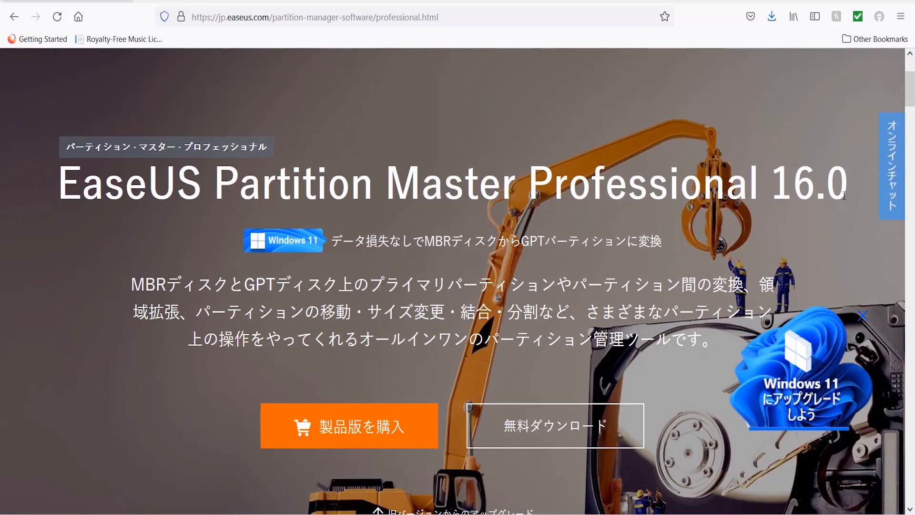
# Scroll through the EaseUS Partition Master Professional page's product info and feature sections.
pyautogui.scroll(-3)
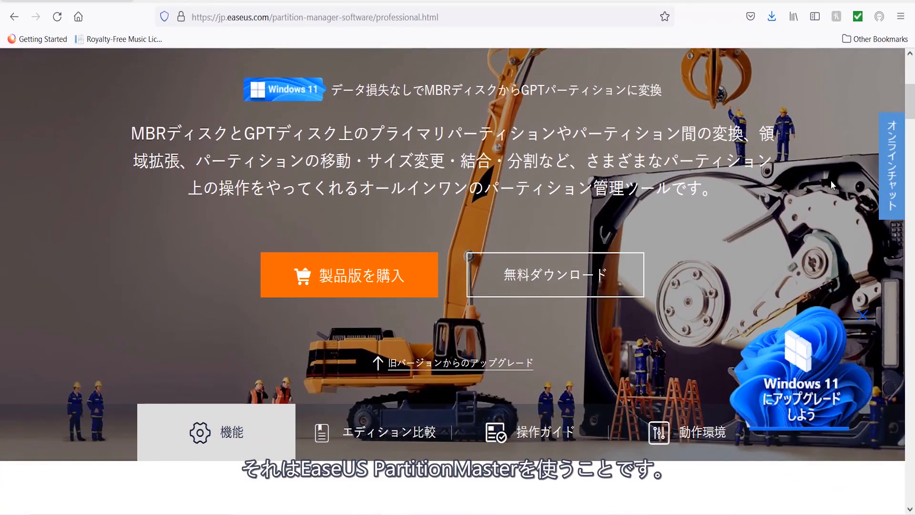
pyautogui.scroll(-3)
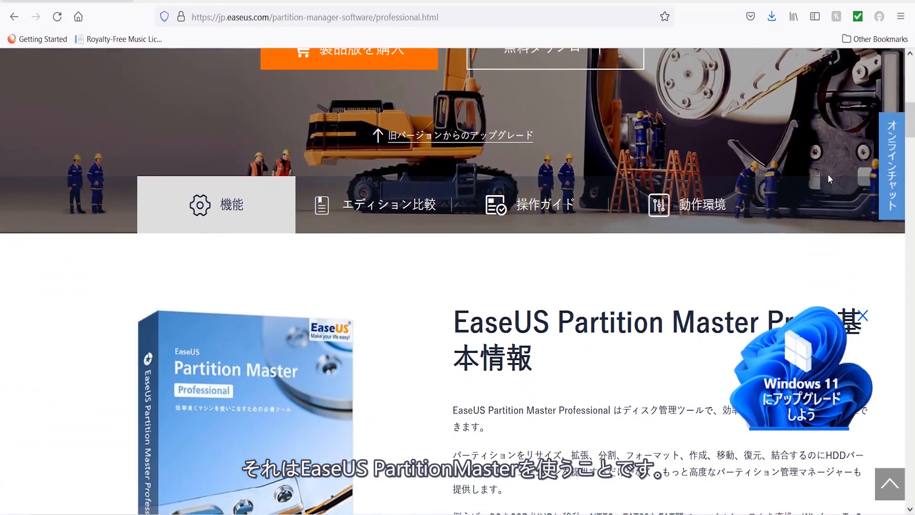
pyautogui.scroll(-3)
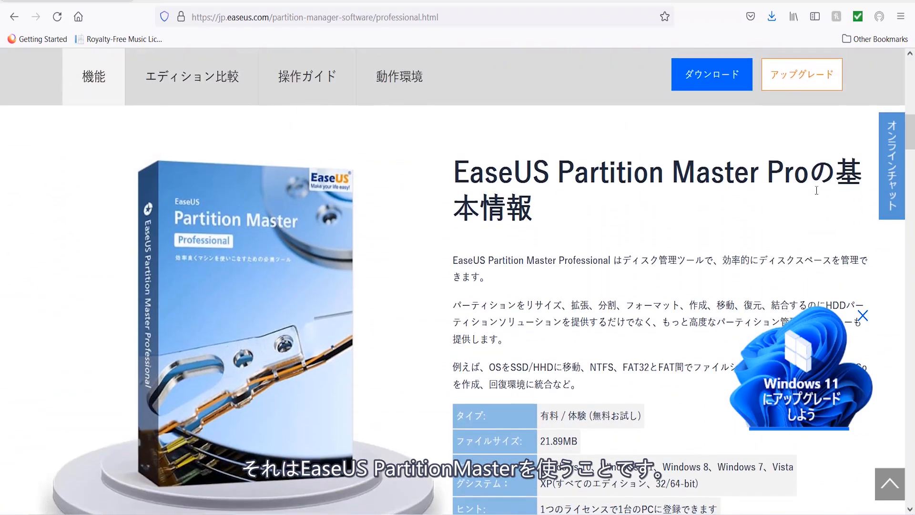
pyautogui.scroll(-3)
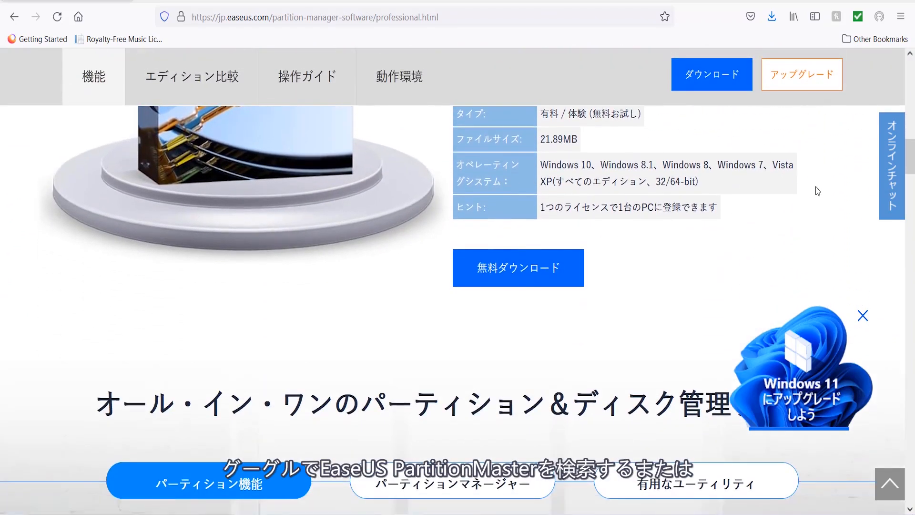
pyautogui.scroll(-3)
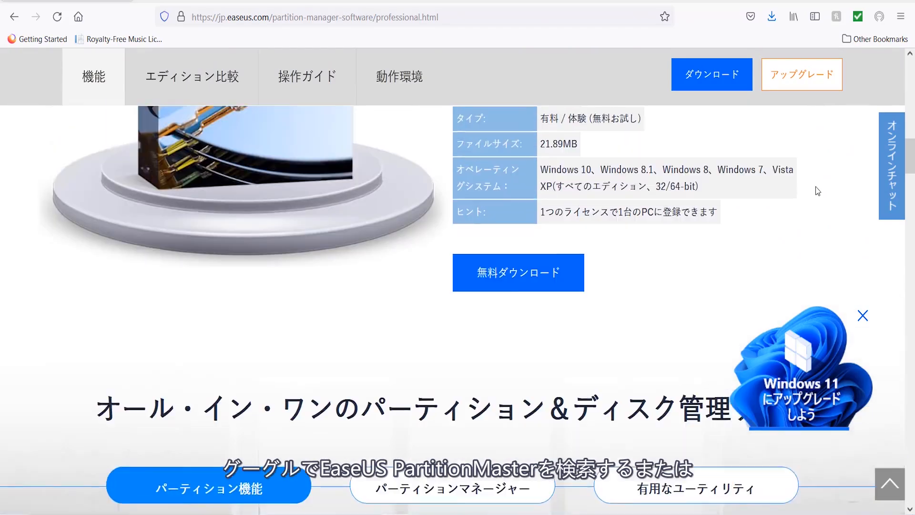
pyautogui.scroll(-3)
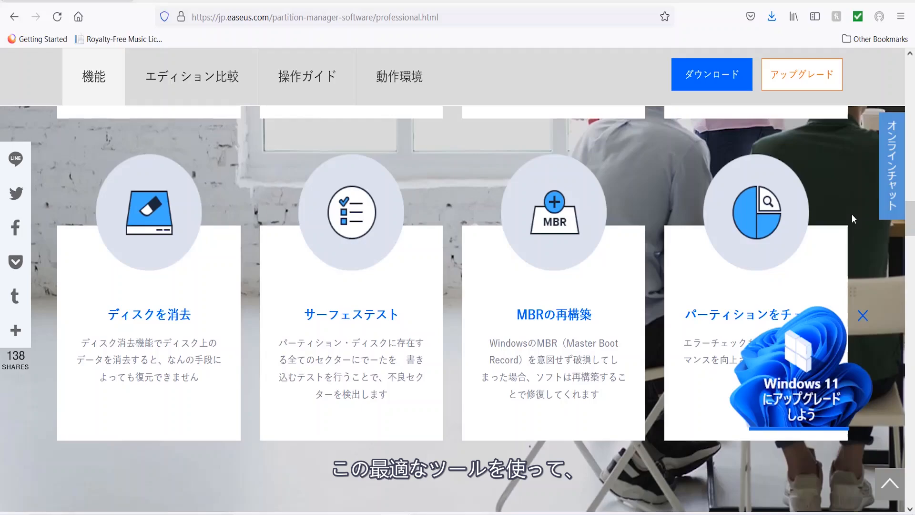
pyautogui.scroll(-3)
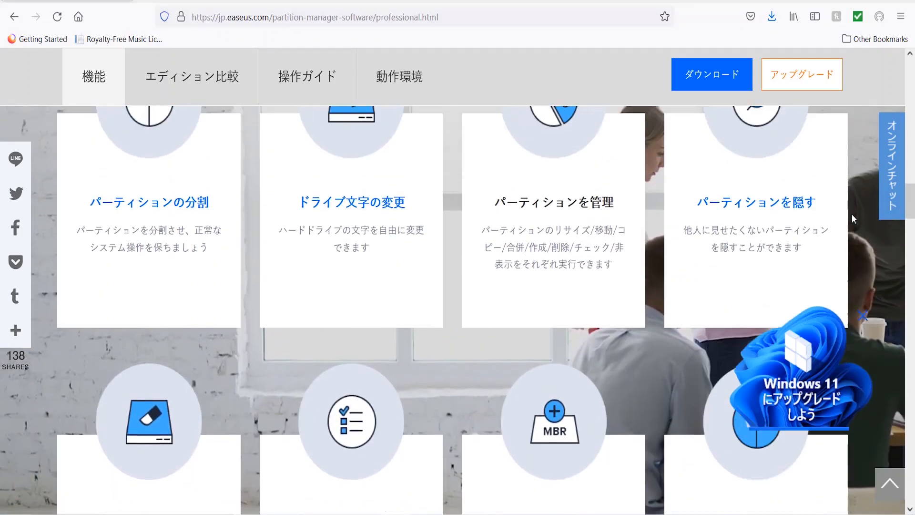
pyautogui.scroll(3)
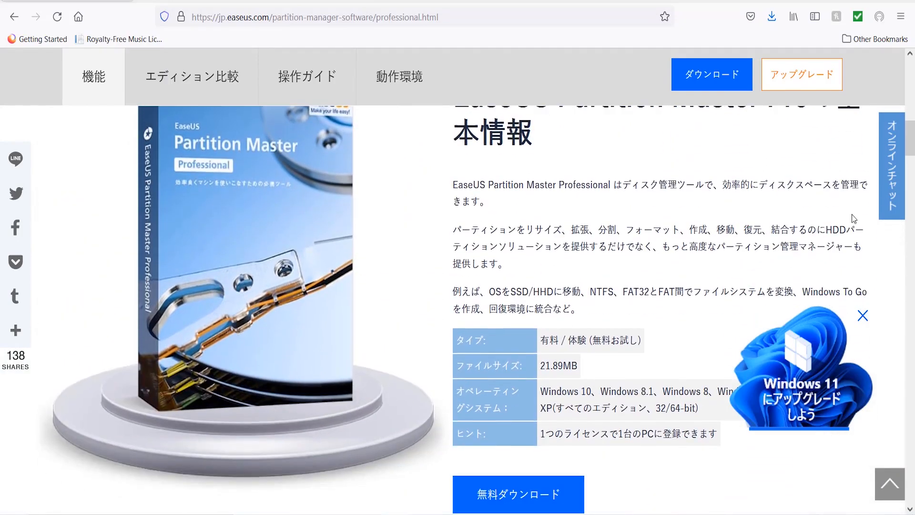
pyautogui.scroll(3)
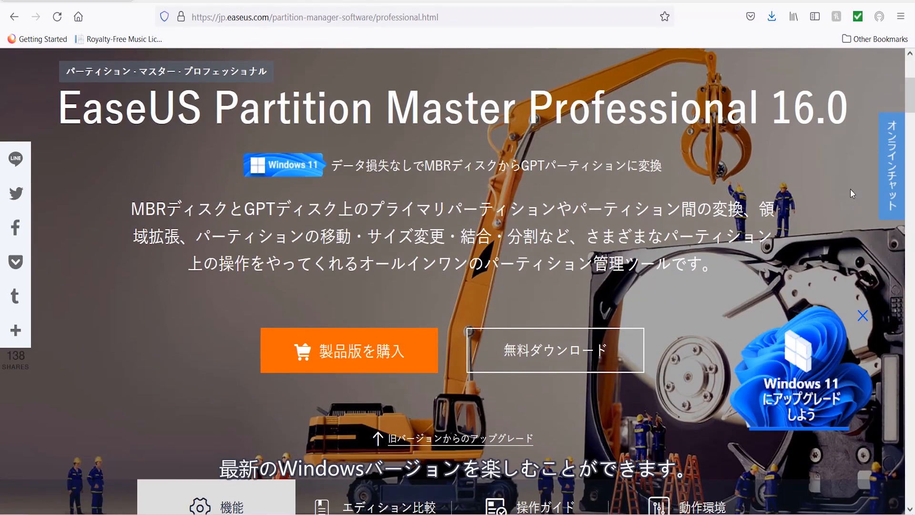
pyautogui.scroll(-3)
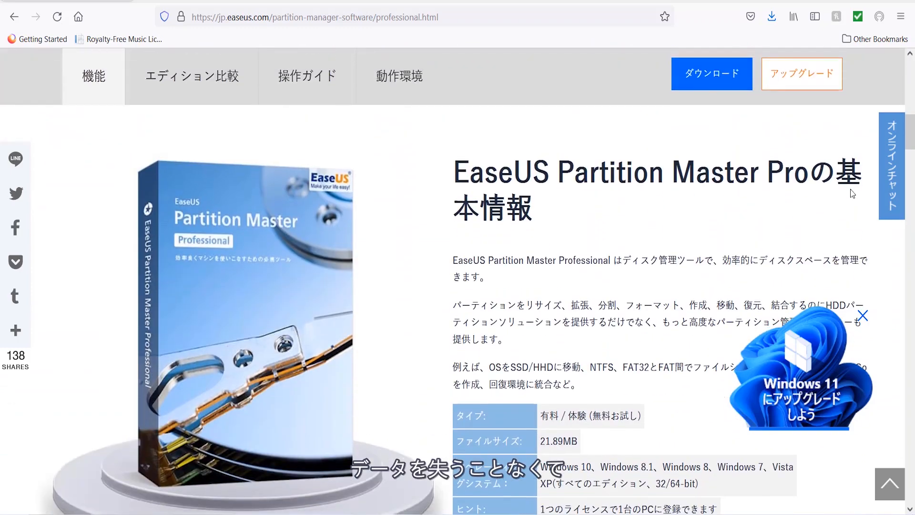
pyautogui.scroll(-3)
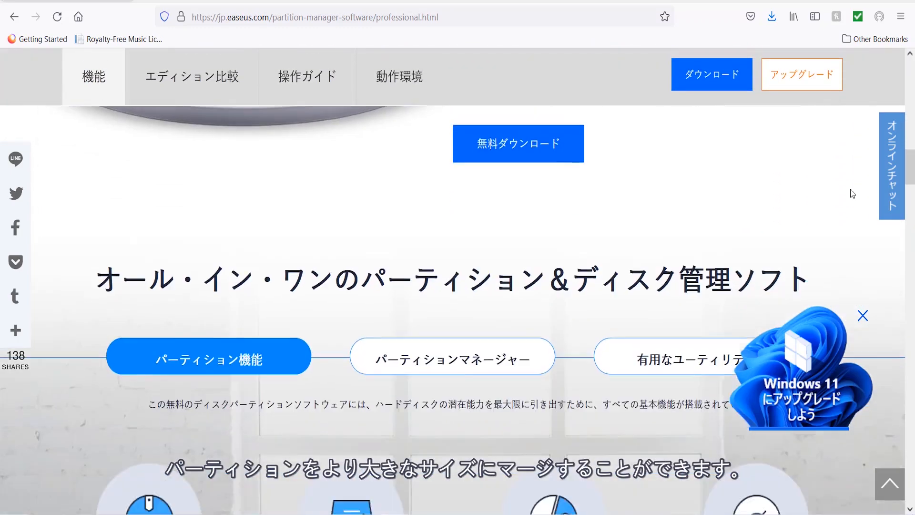
pyautogui.scroll(-3)
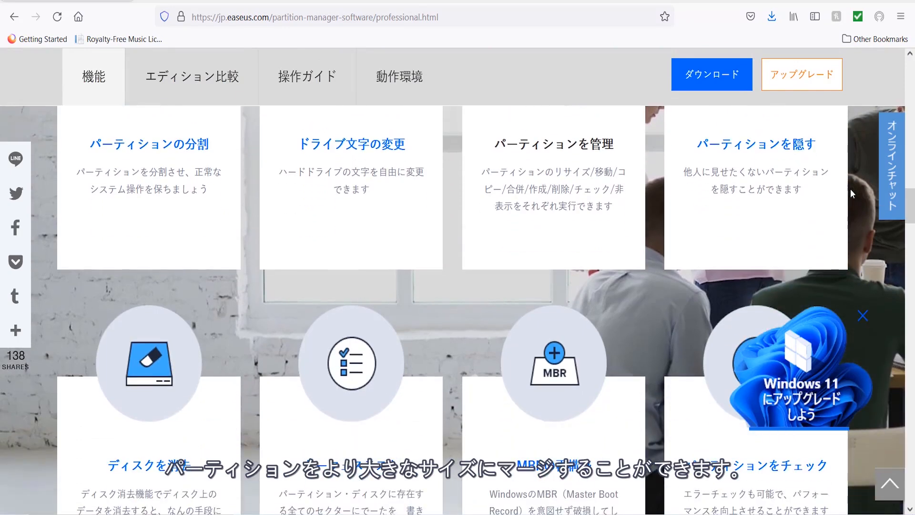
pyautogui.scroll(-3)
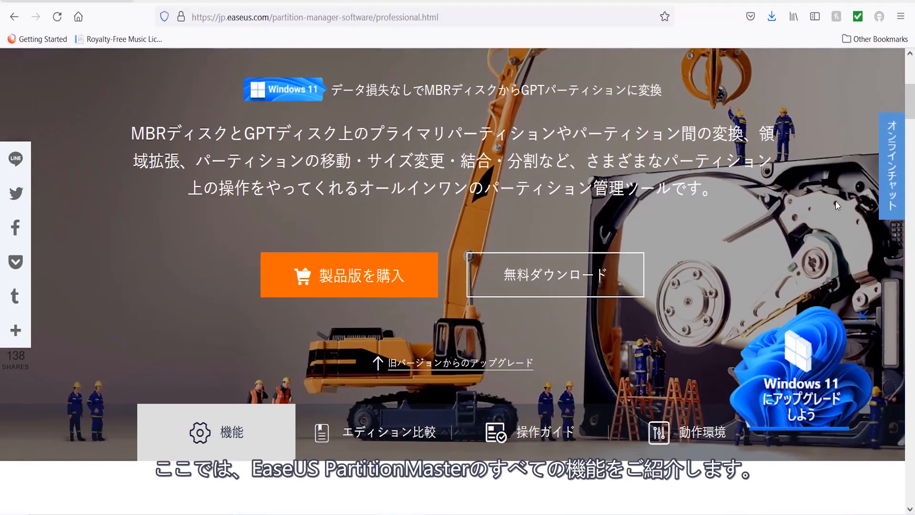
pyautogui.scroll(-3)
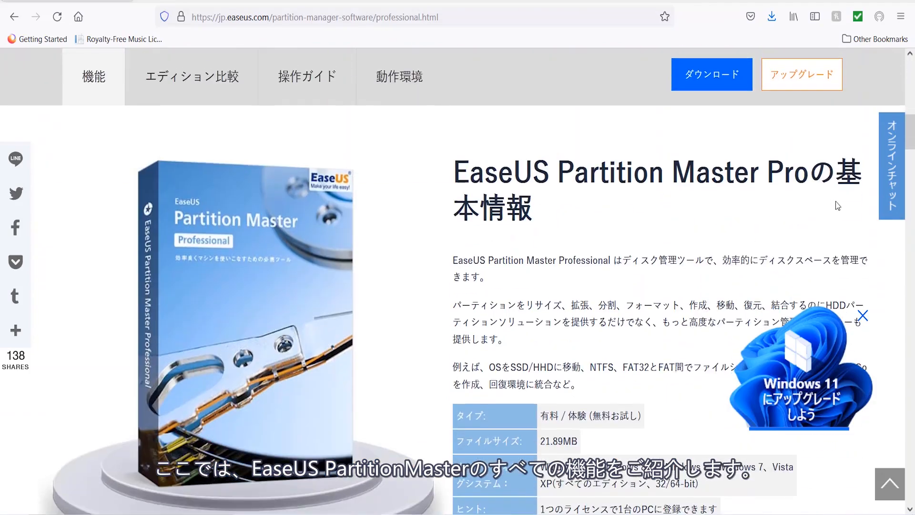
pyautogui.scroll(-3)
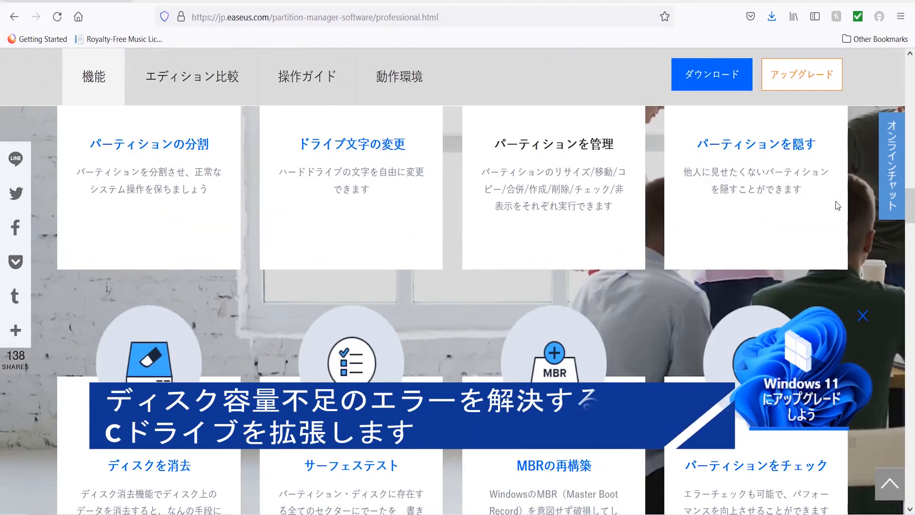
pyautogui.click(190, 77)
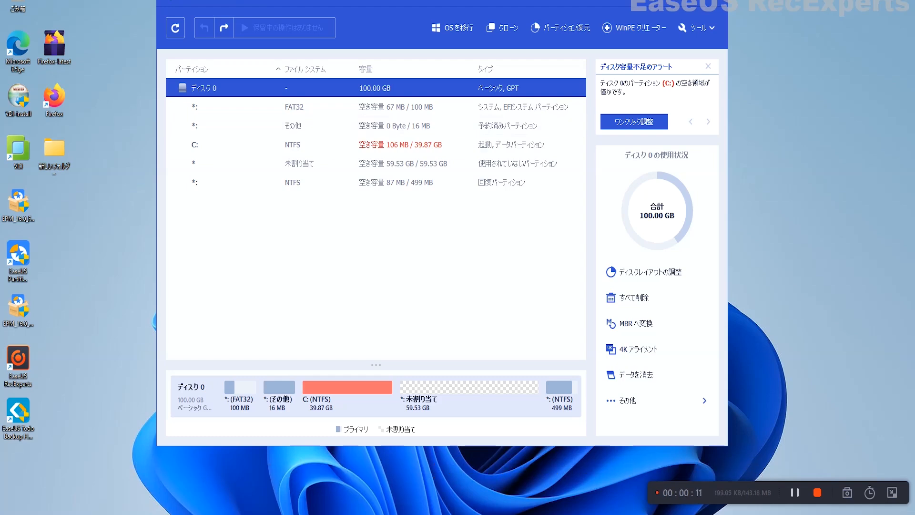
# View disk 0's partition list and the low-disk-space alert for C:.
pyautogui.click(633, 121)
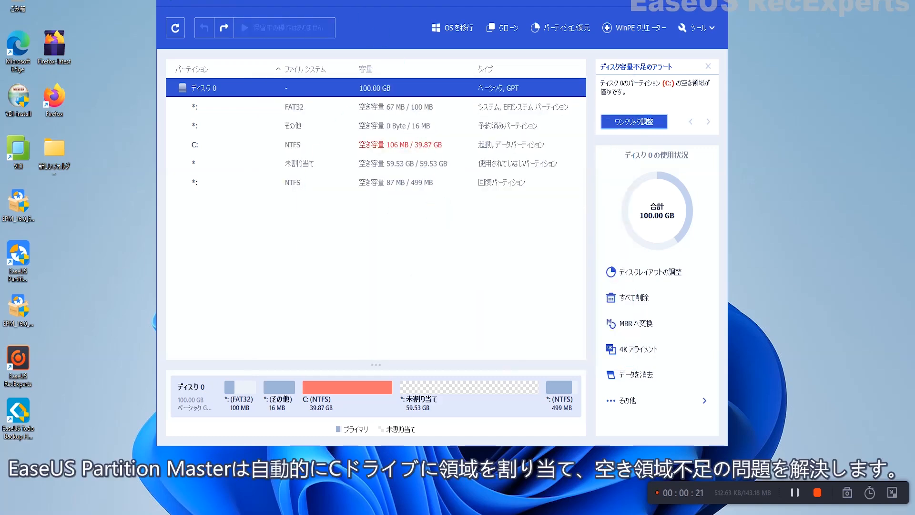
pyautogui.click(633, 121)
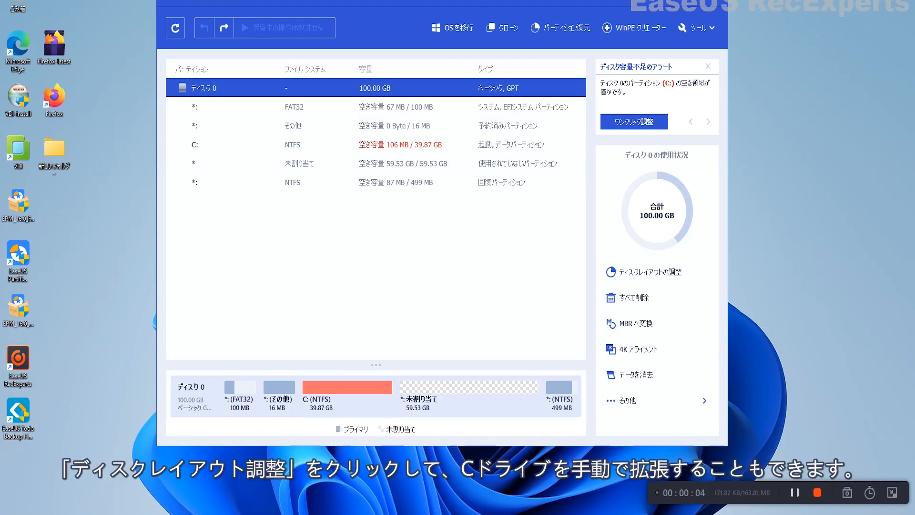
# Adjust Disk 0's layout, stretching C: to about 80 GB, and confirm the pending operation.
pyautogui.rightClick(204, 87)
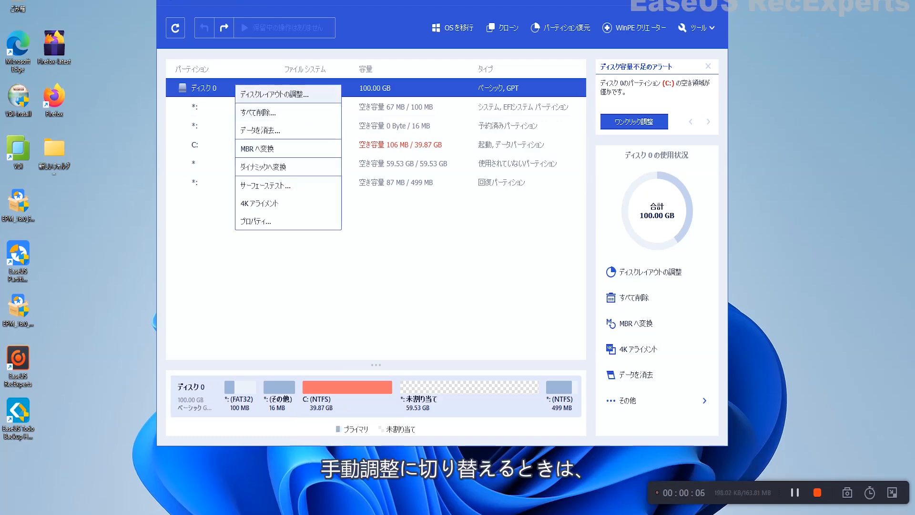
pyautogui.click(269, 94)
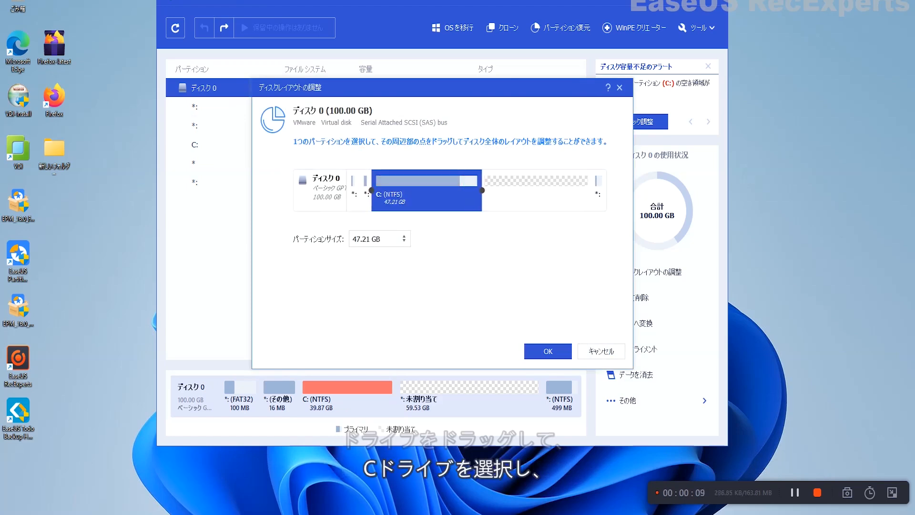
pyautogui.moveTo(479, 189); pyautogui.dragTo(550, 190)
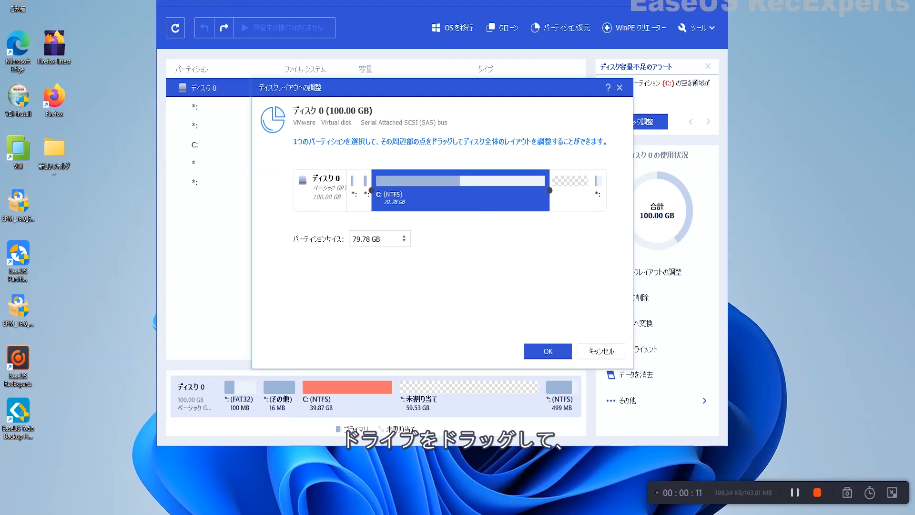
pyautogui.moveTo(550, 190); pyautogui.dragTo(553, 191)
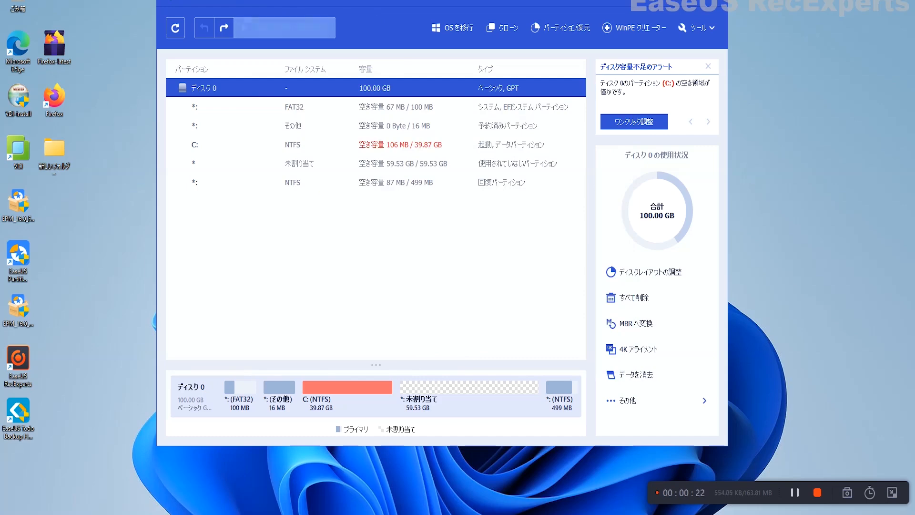
pyautogui.click(633, 121)
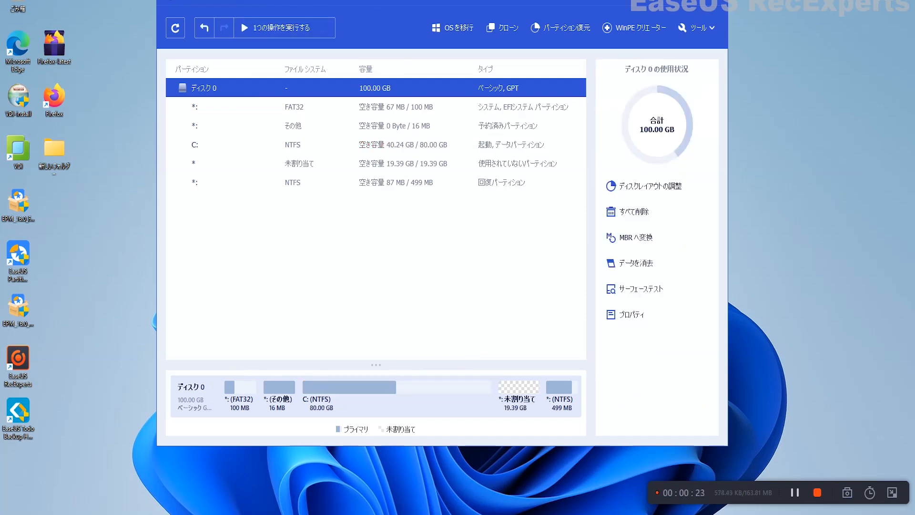
# Undo the queued C: enlargement, restoring 39.87 GB with 59.53 GB unallocated.
pyautogui.click(283, 28)
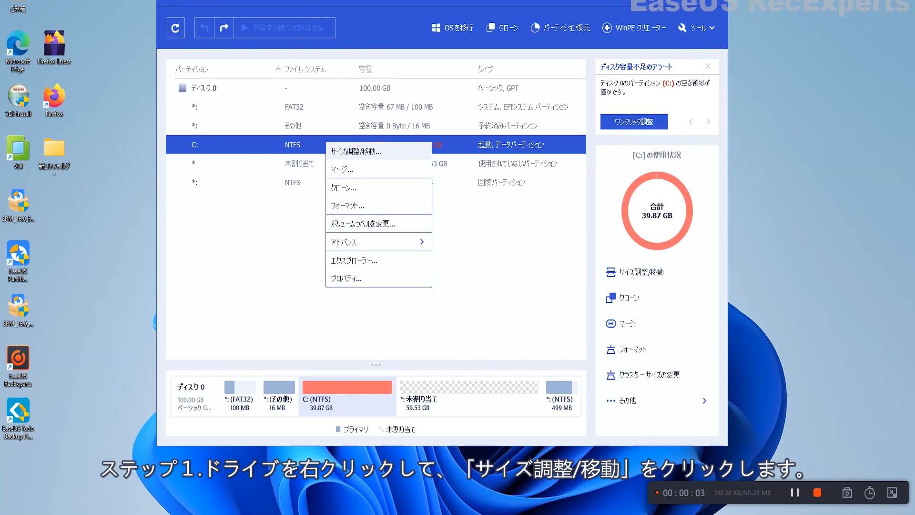
# Resize C: from 39.87 GB to 79.93 GB by stretching it into the unallocated space.
pyautogui.click(360, 151)
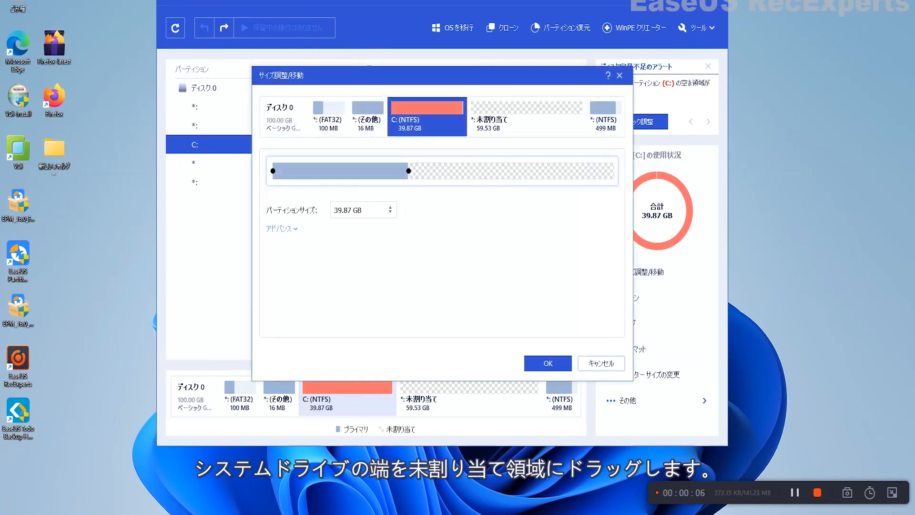
pyautogui.moveTo(409, 171); pyautogui.dragTo(498, 171)
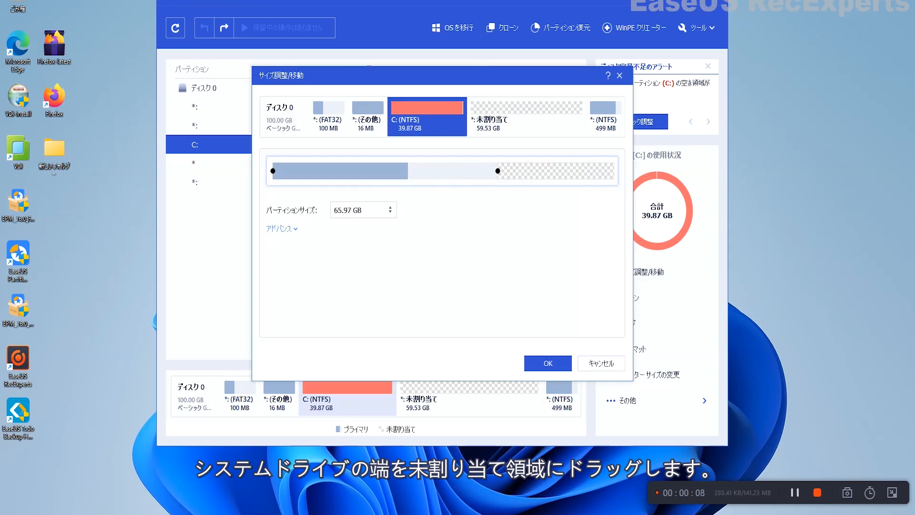
pyautogui.moveTo(498, 171); pyautogui.dragTo(544, 171)
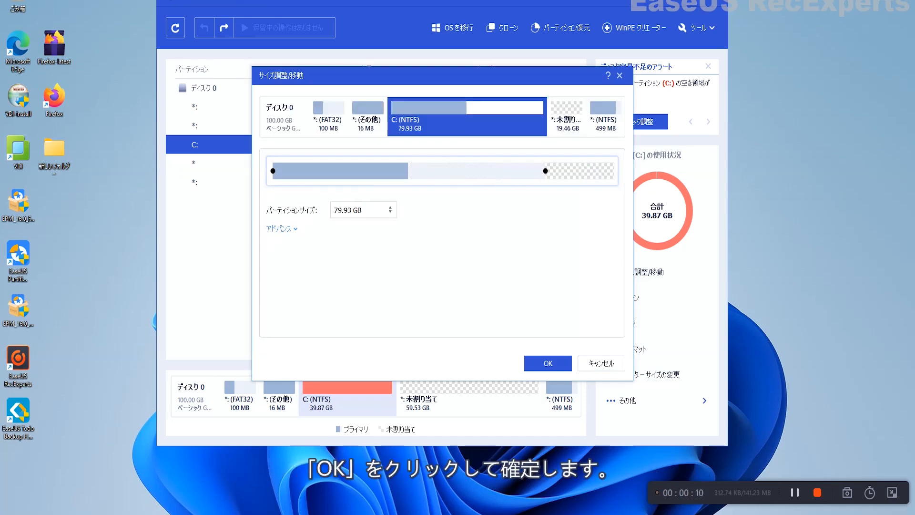
pyautogui.click(546, 363)
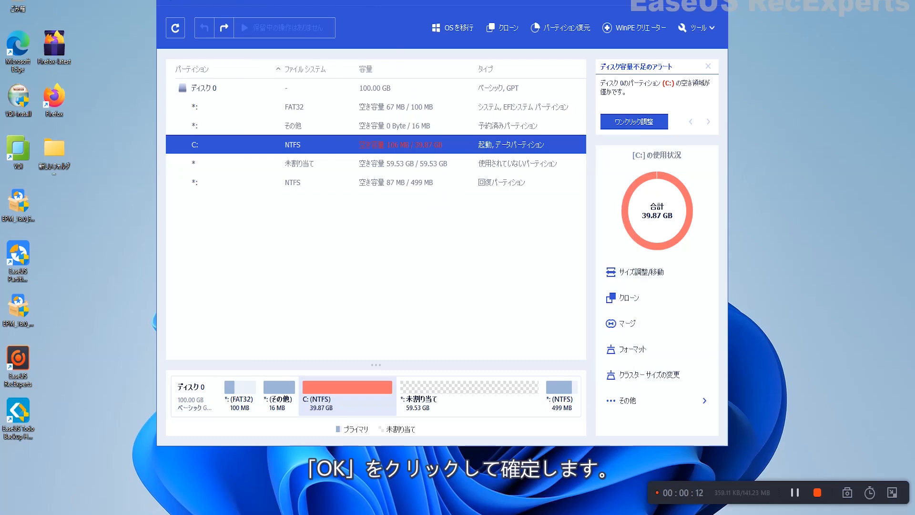
# Select disk 0, review the pending C: resize and apply it.
pyautogui.click(633, 121)
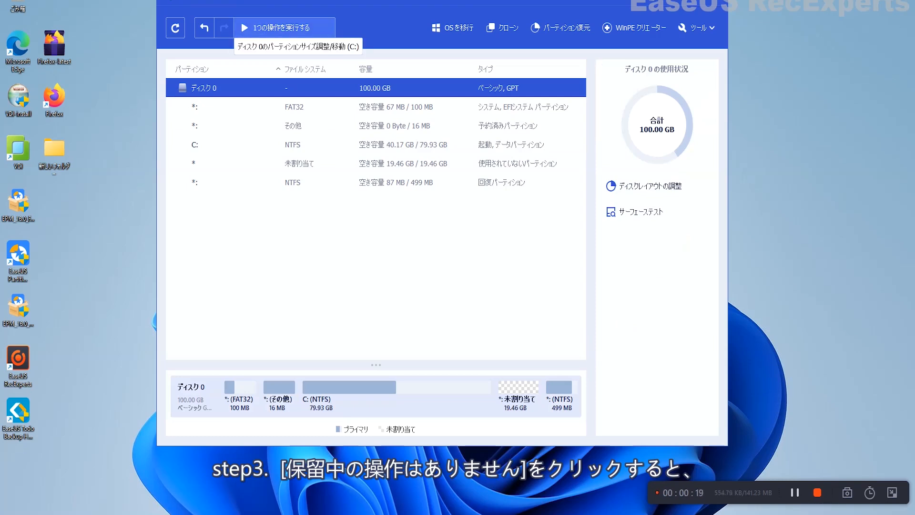
pyautogui.click(283, 27)
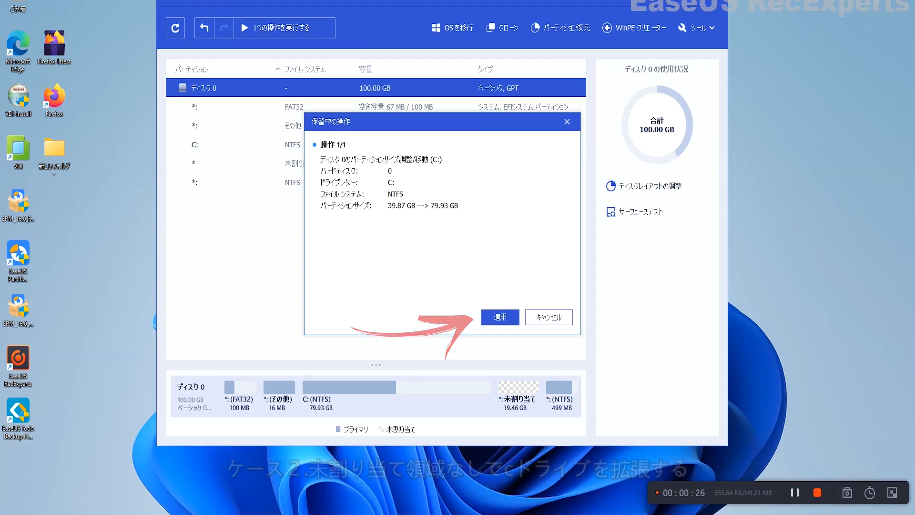
pyautogui.click(499, 317)
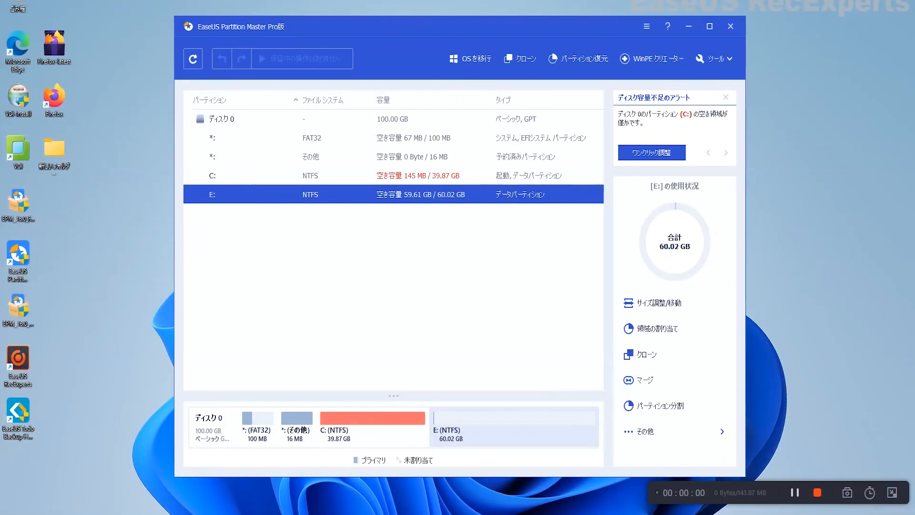
# Start Allocate Space from E: with C: as the receiving partition.
pyautogui.rightClick(292, 193)
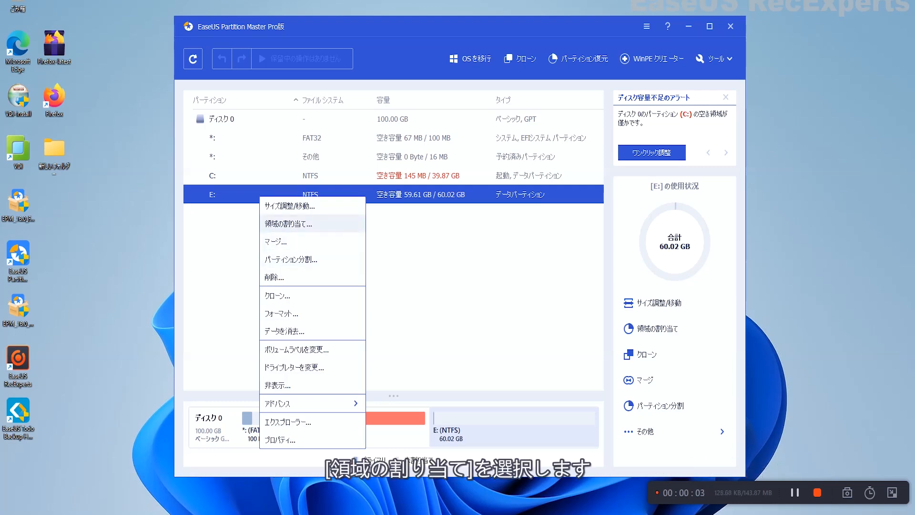
pyautogui.click(292, 223)
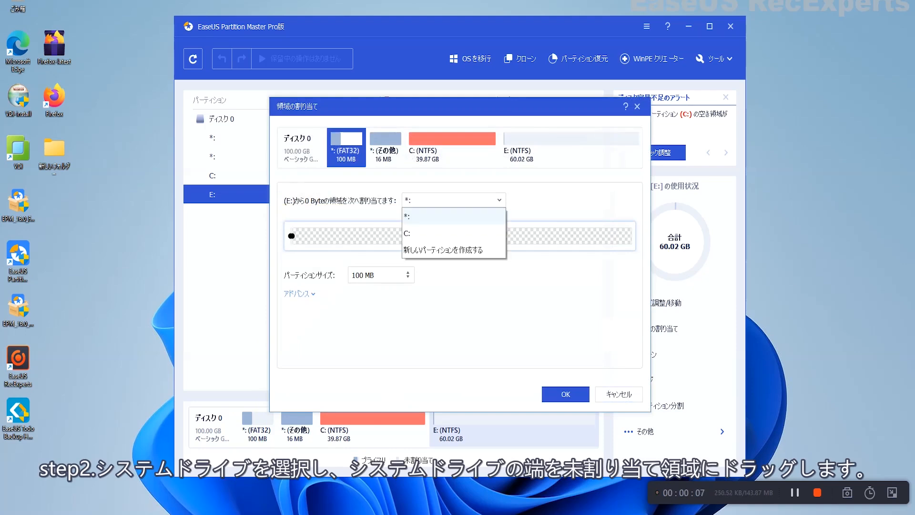
pyautogui.click(409, 232)
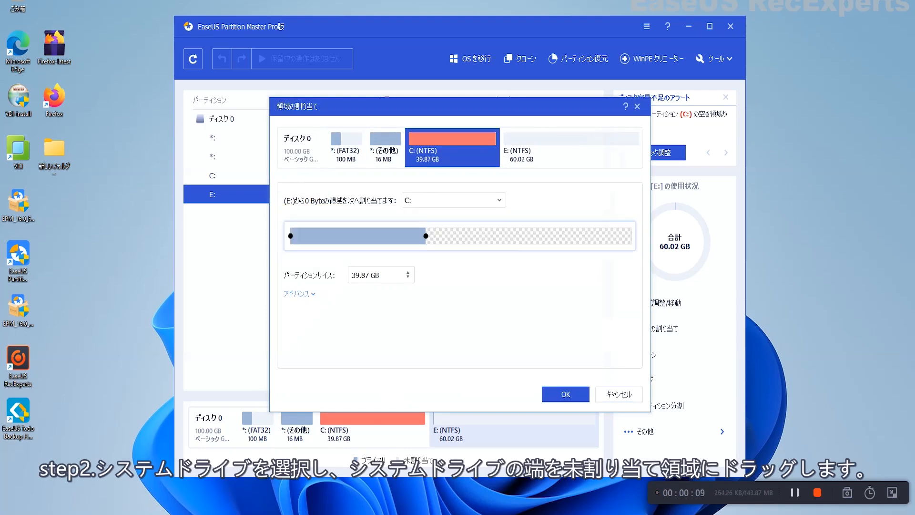
# Grow C: to 94.35 GB using 54.48 GB from E: and confirm.
pyautogui.moveTo(425, 236); pyautogui.dragTo(452, 235)
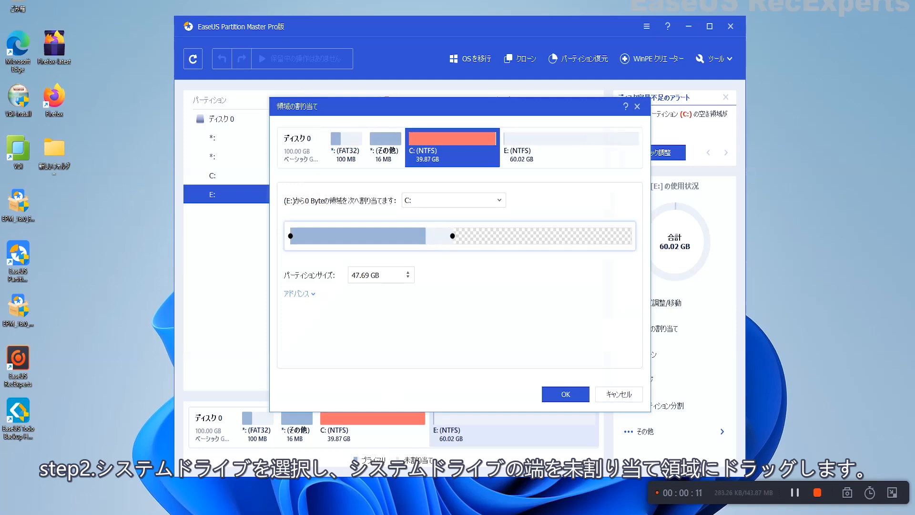
pyautogui.moveTo(452, 236); pyautogui.dragTo(522, 235)
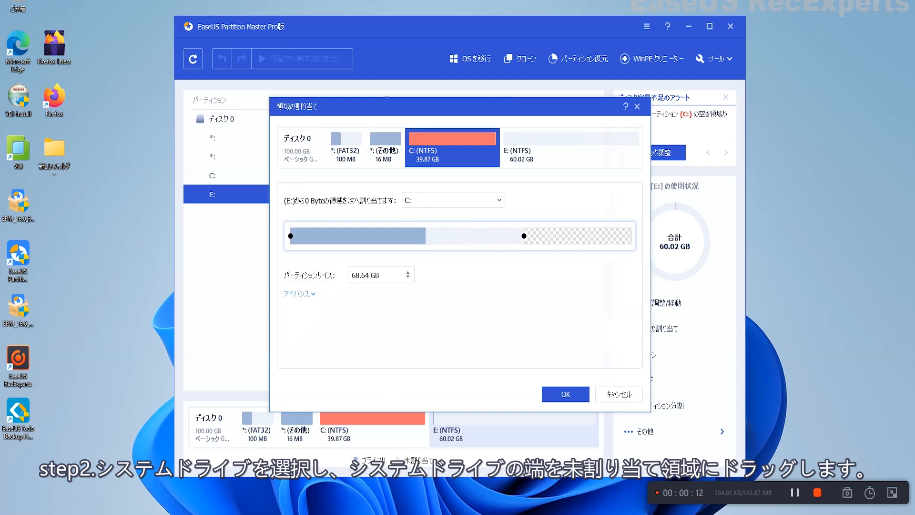
pyautogui.moveTo(523, 236); pyautogui.dragTo(612, 236)
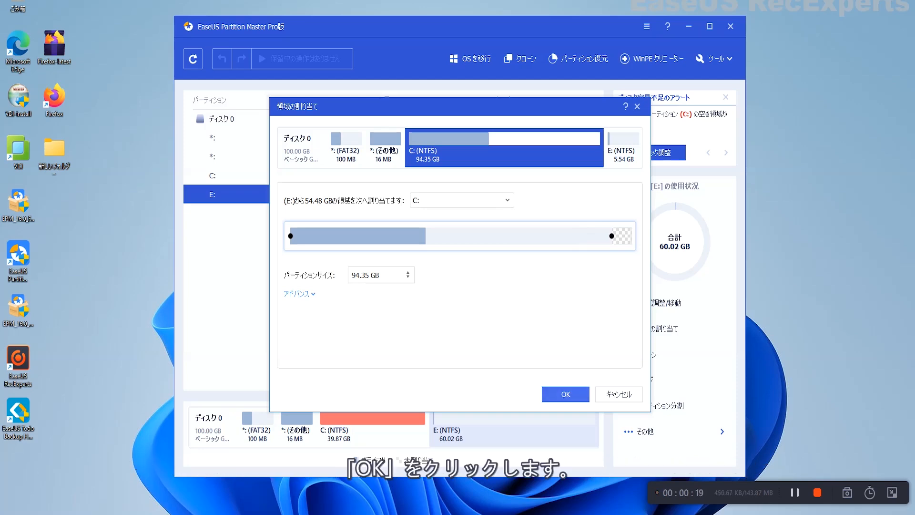
pyautogui.click(563, 394)
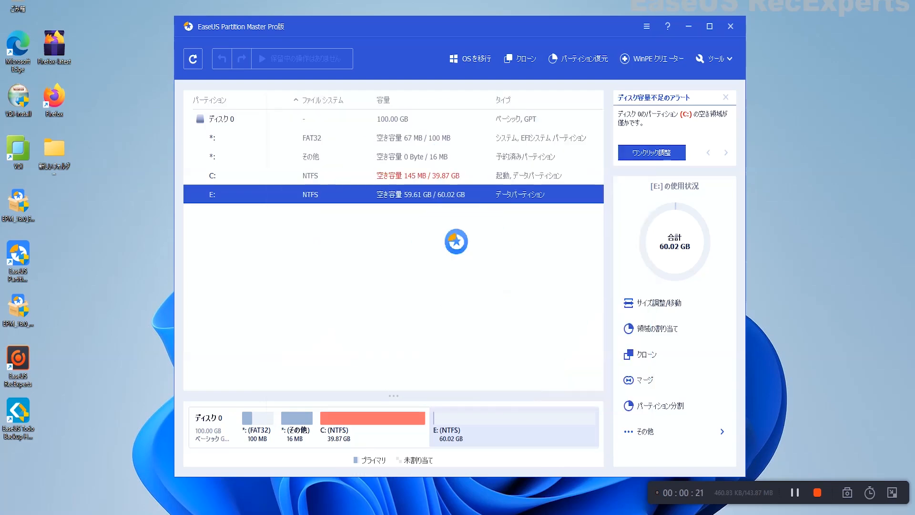